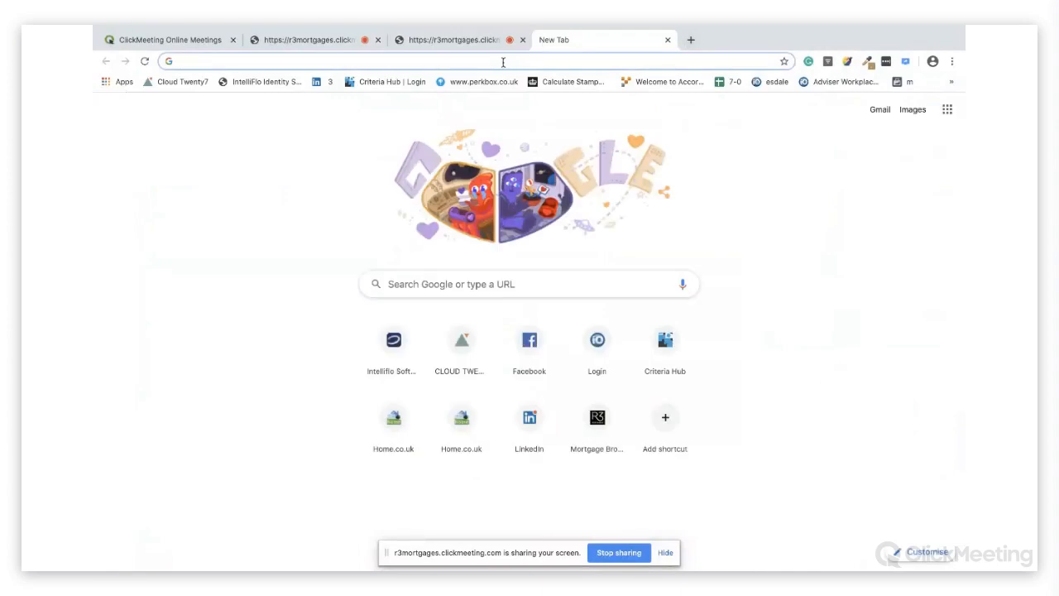
text(https://www.home.co.uk/selling/ss1/time_to_sell/?location=ss1)
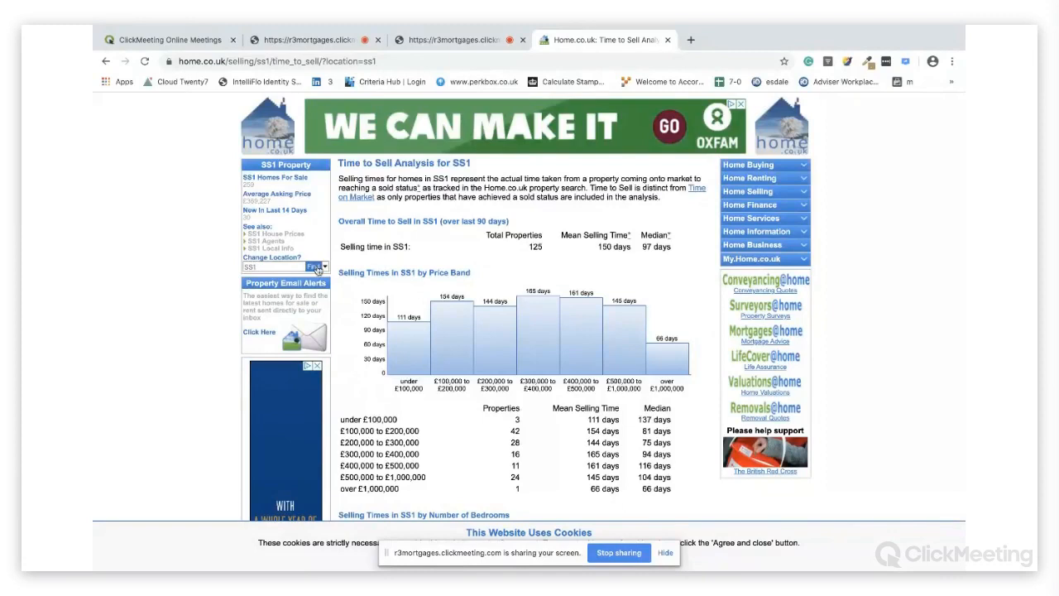
scroll(down, 3)
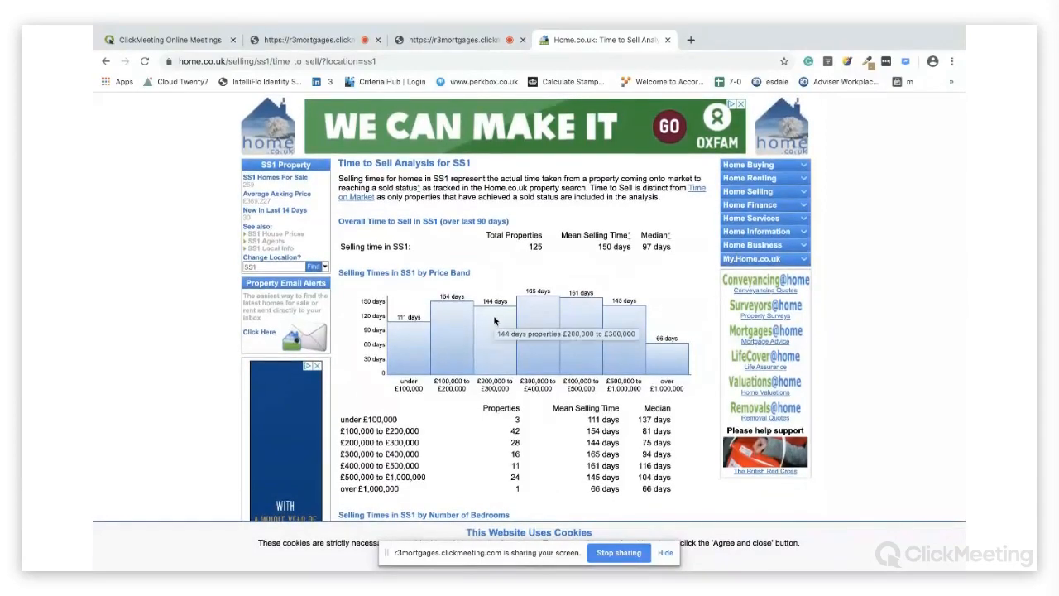
scroll(down, 3)
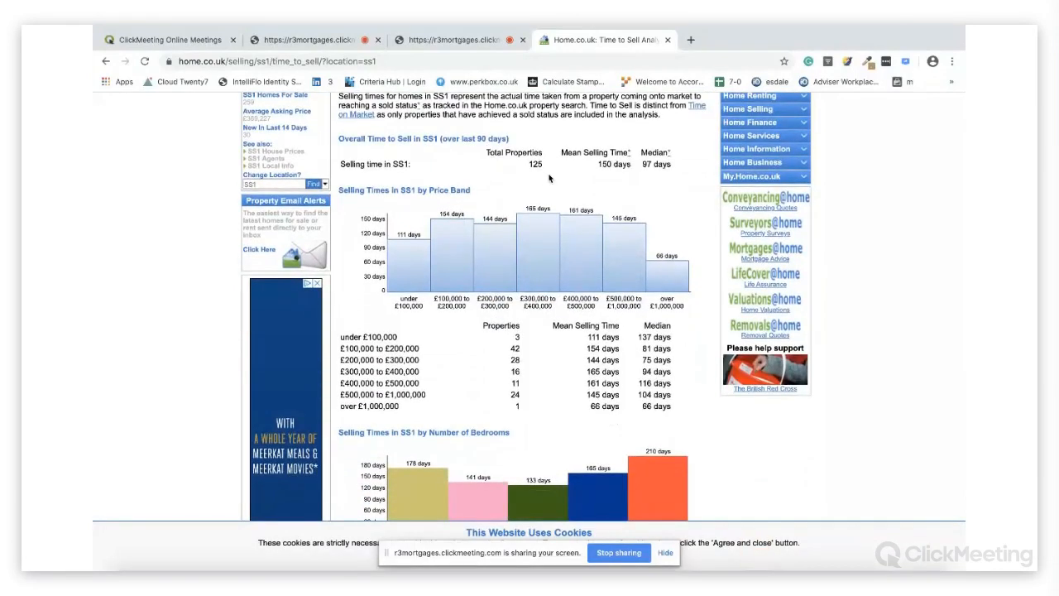
mouse_move(536, 186)
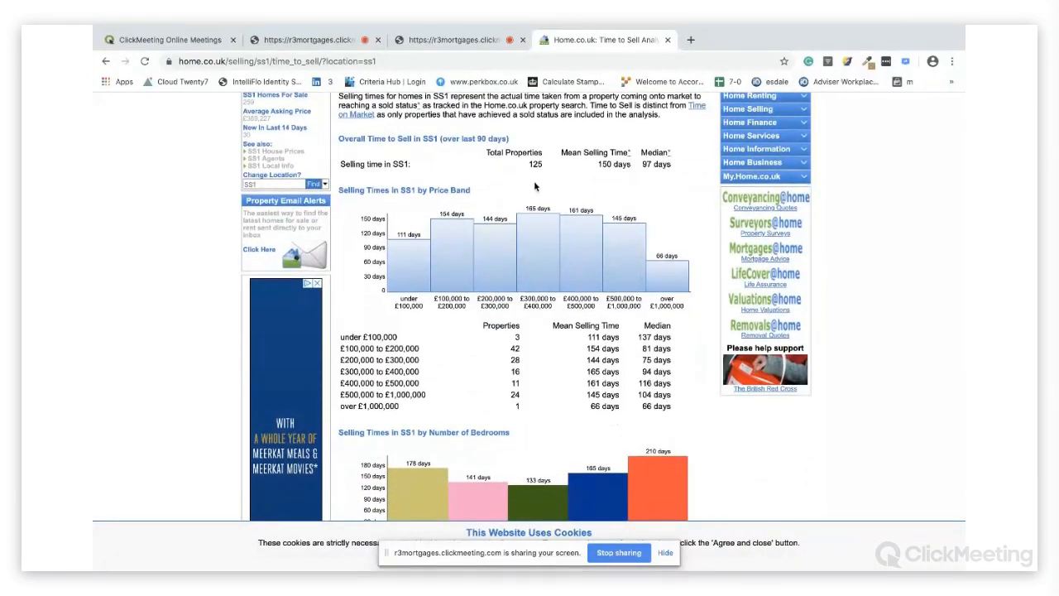
scroll(down, 3)
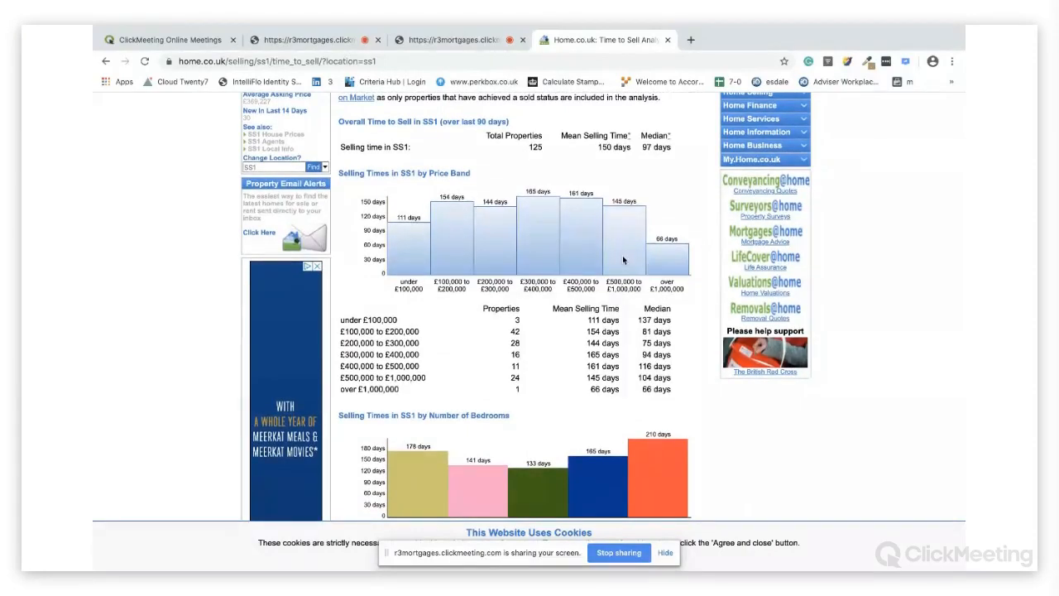
mouse_move(460, 415)
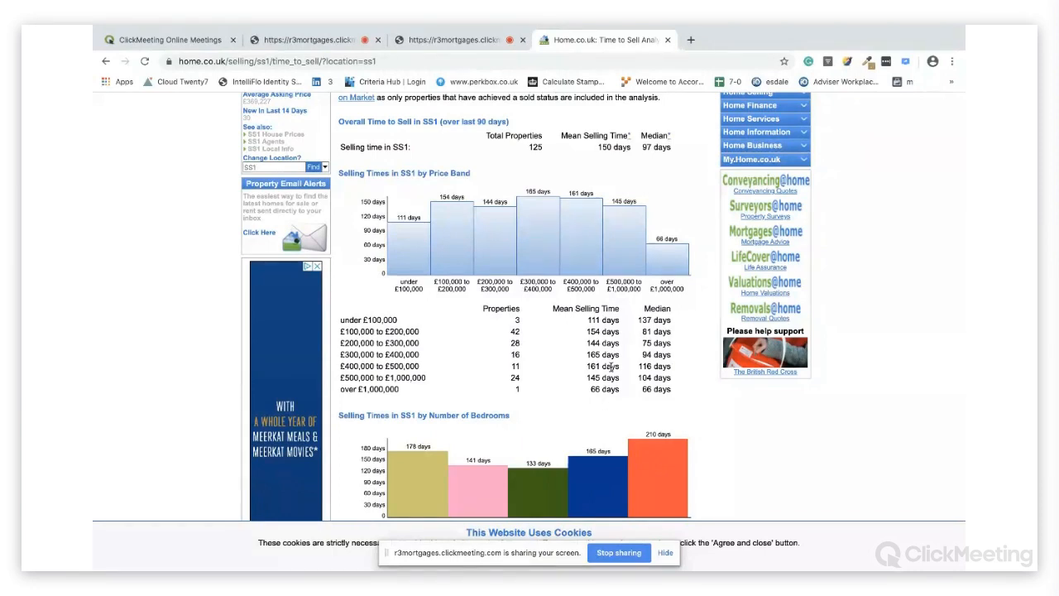
scroll(down, 3)
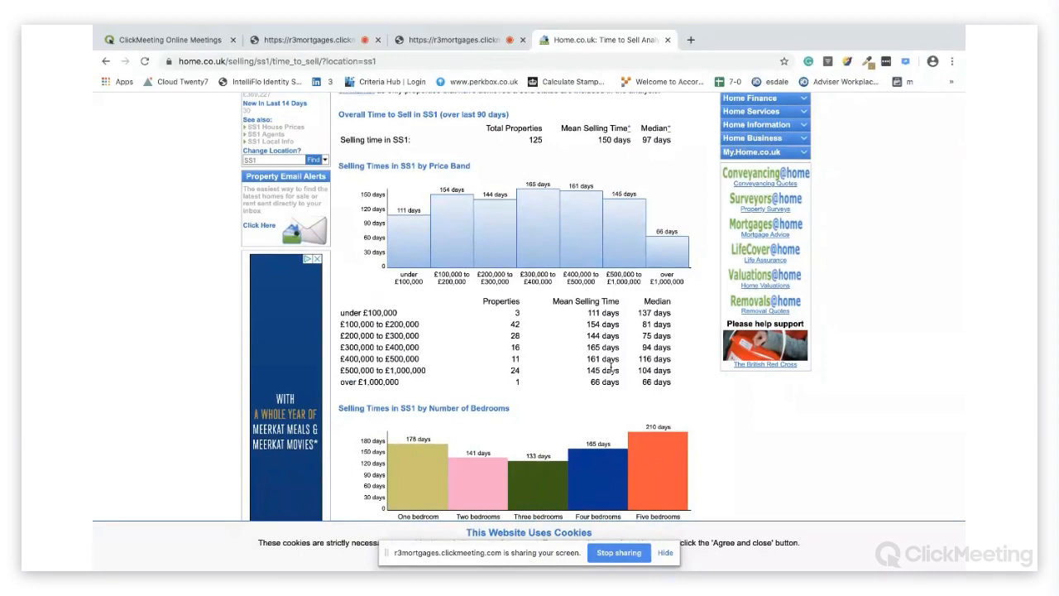
scroll(down, 3)
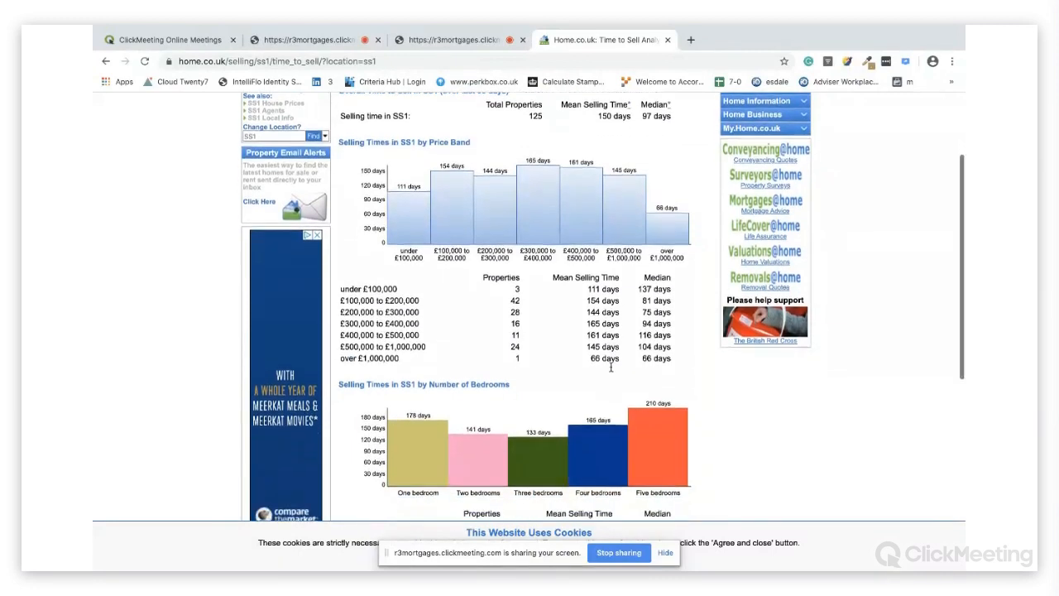
scroll(down, 3)
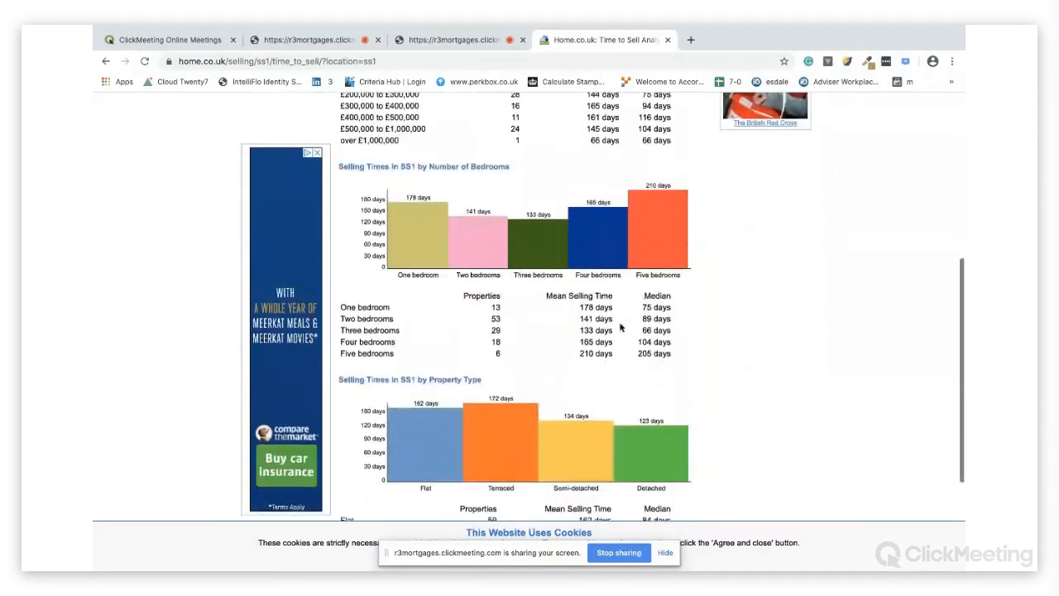
scroll(down, 3)
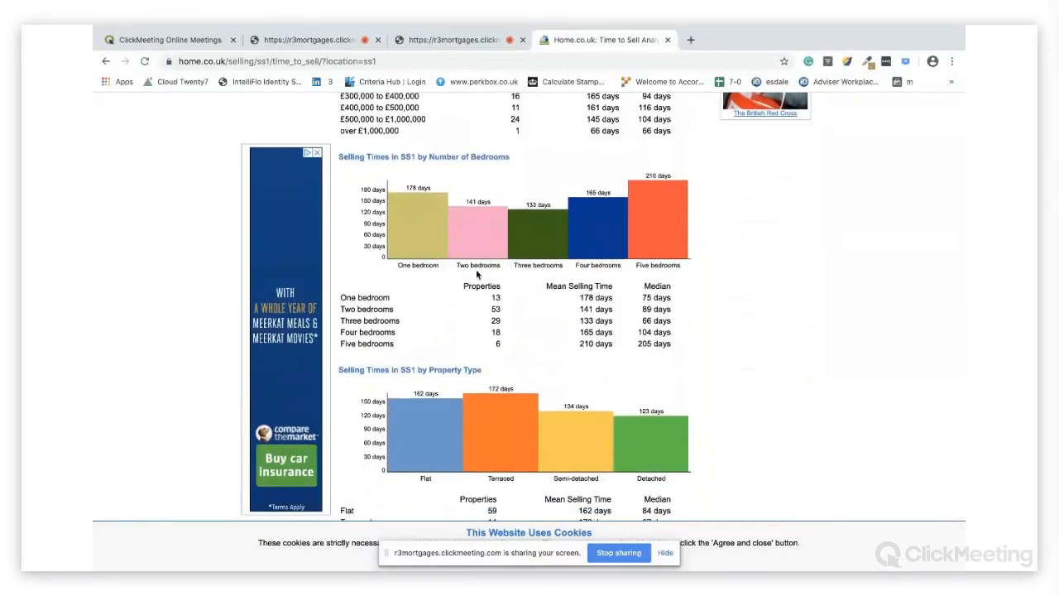
scroll(down, 3)
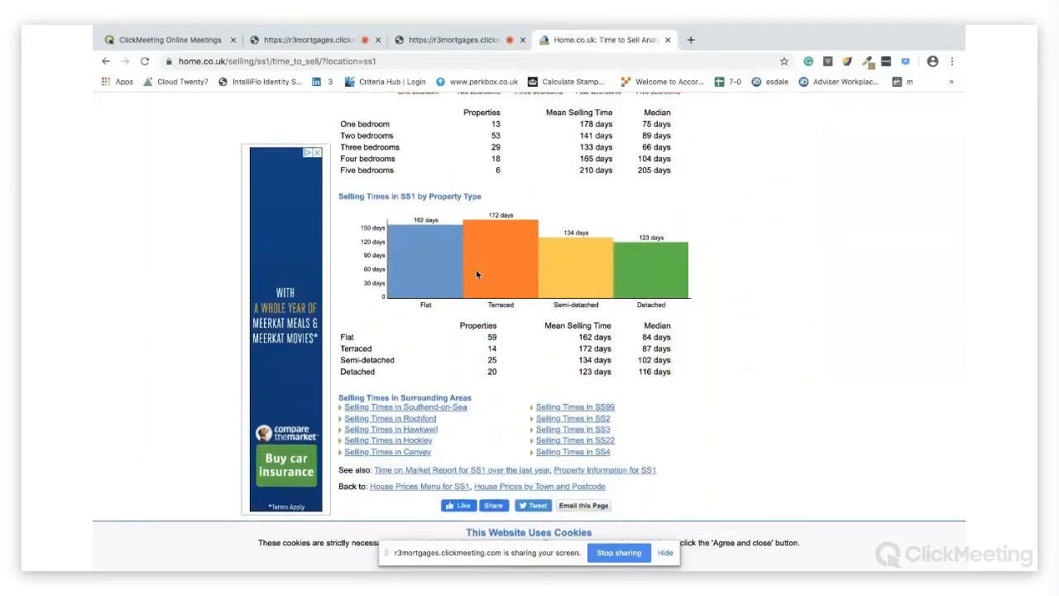
mouse_move(560, 292)
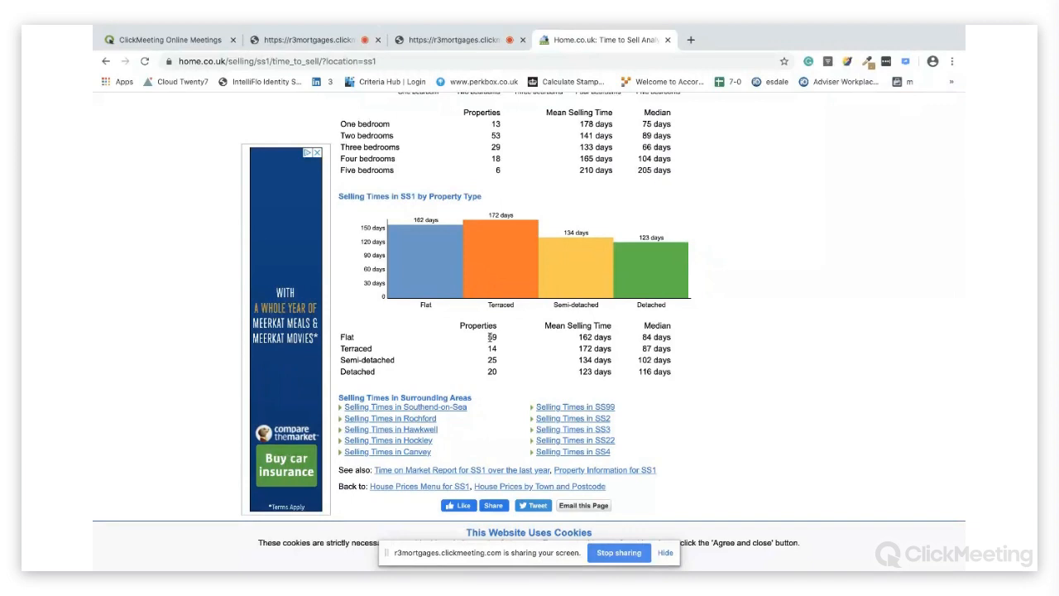
mouse_move(543, 345)
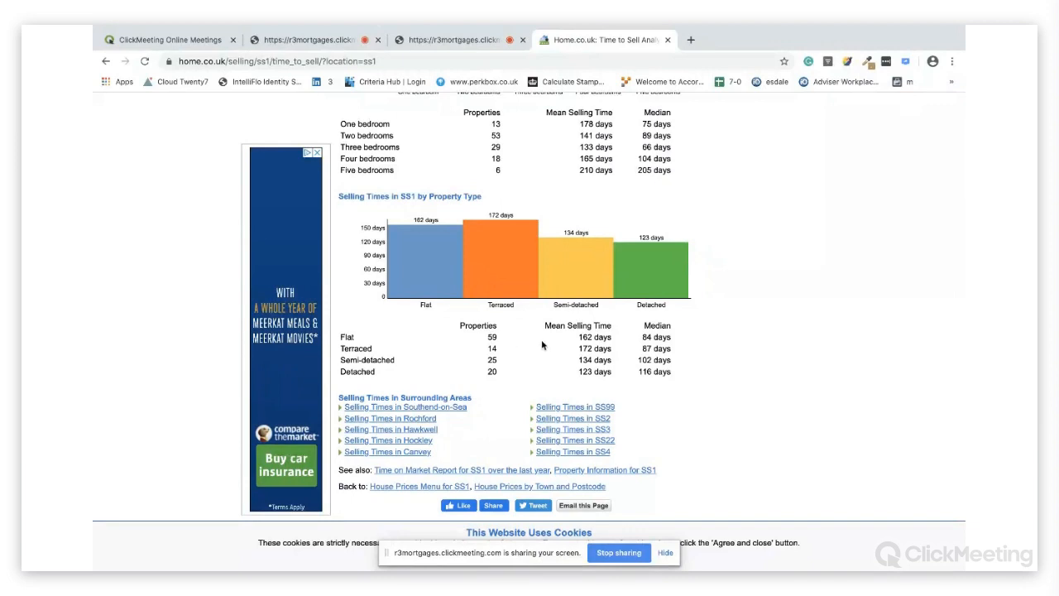
mouse_move(597, 337)
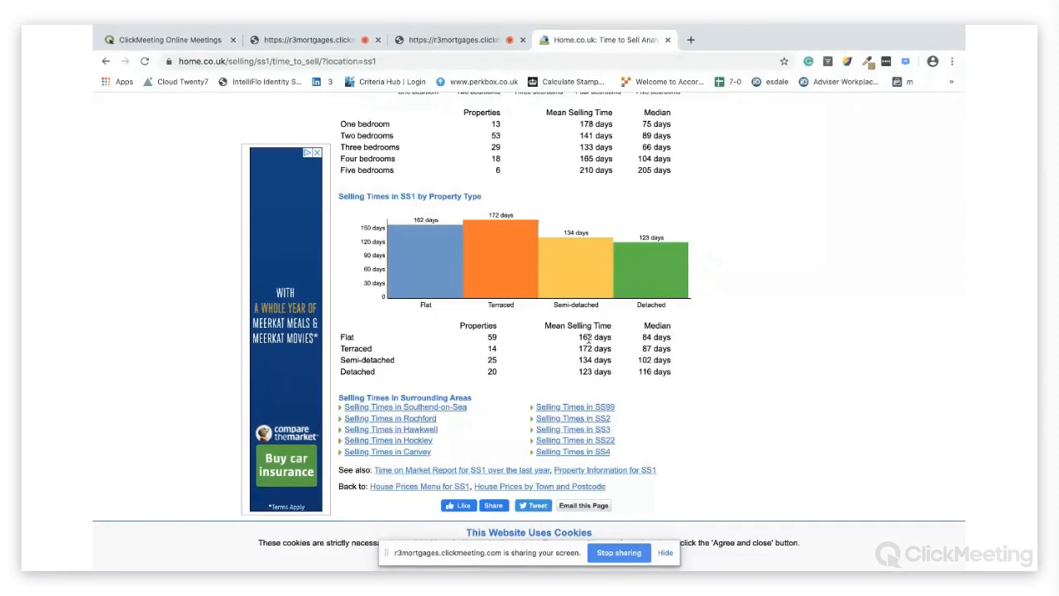
mouse_move(553, 384)
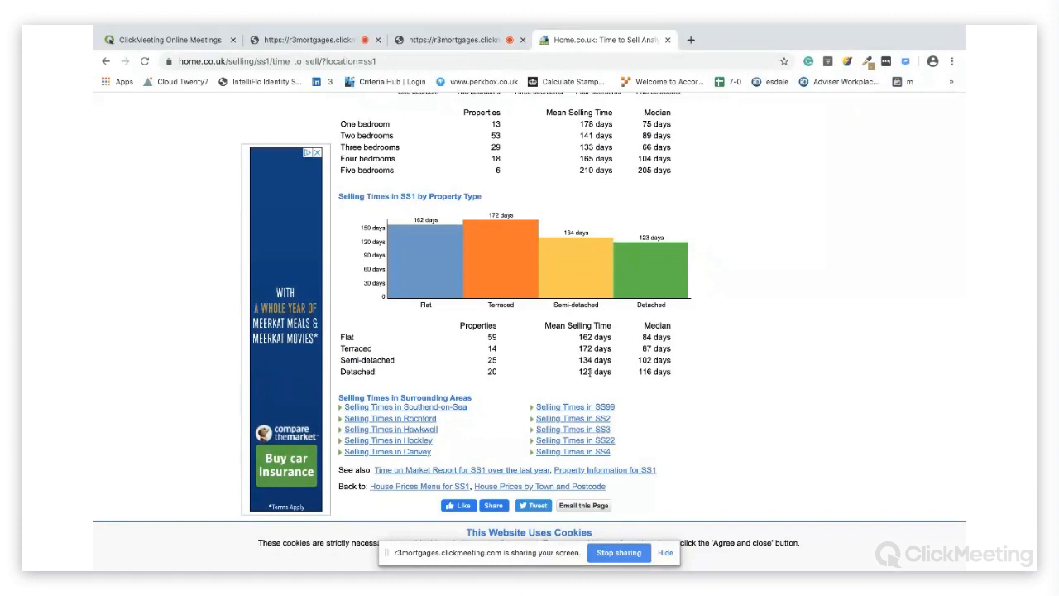
mouse_move(672, 401)
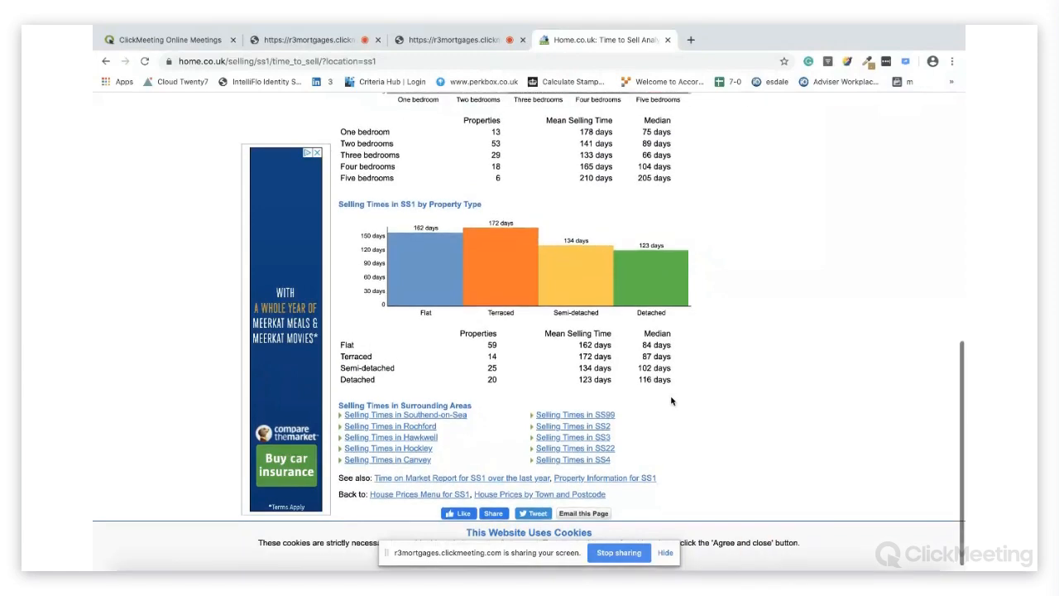
scroll(up, 3)
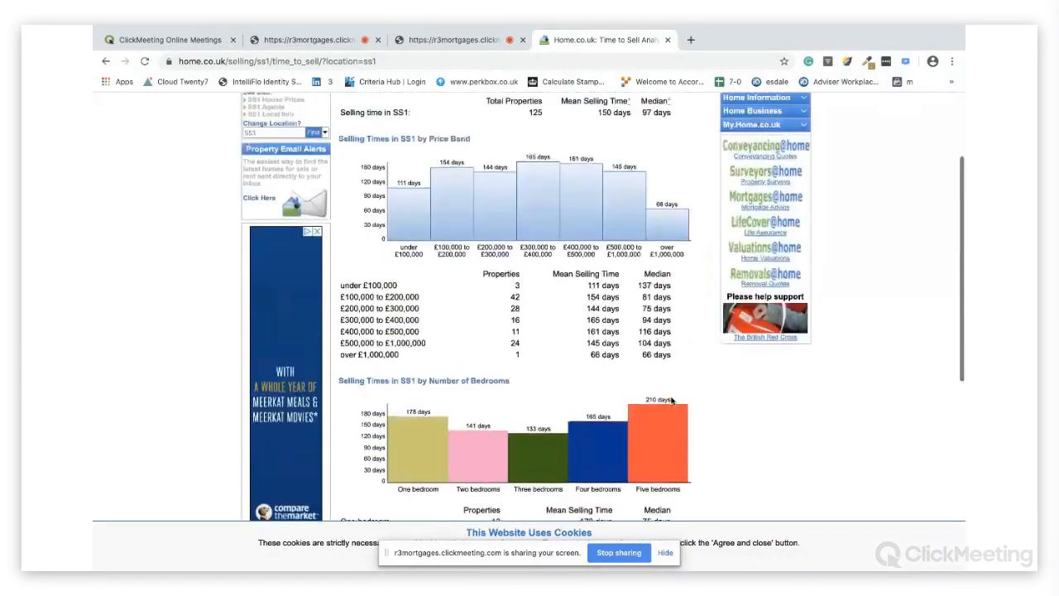
scroll(up, 3)
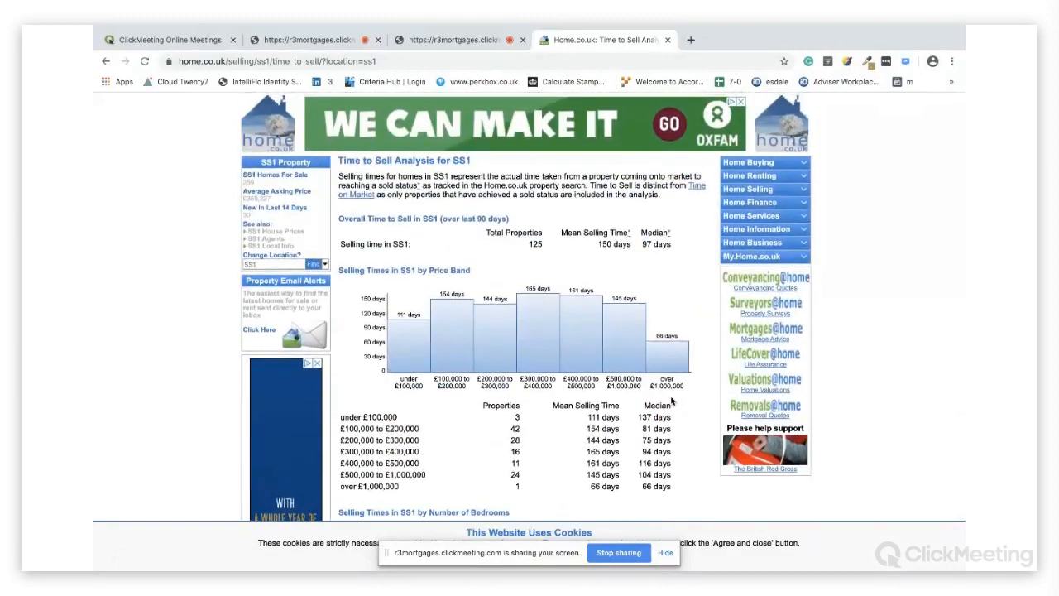
scroll(down, 3)
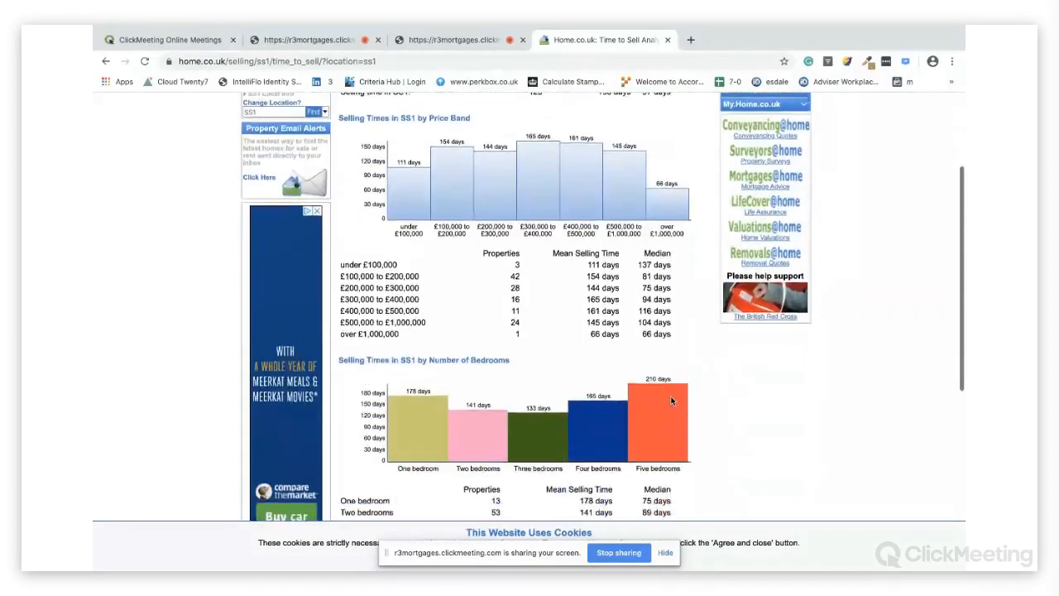
scroll(up, 3)
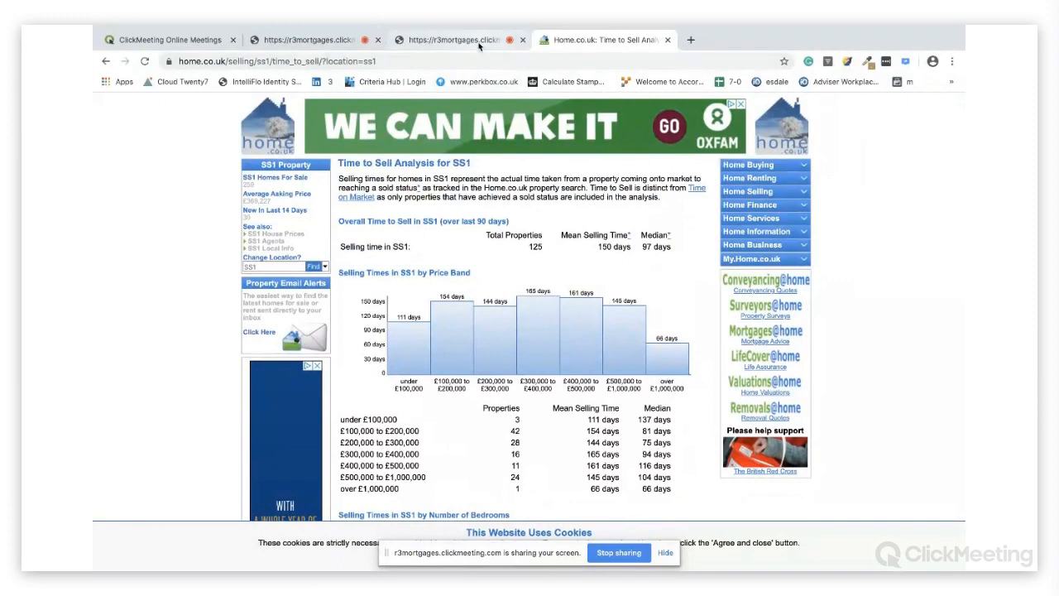
mouse_move(459, 39)
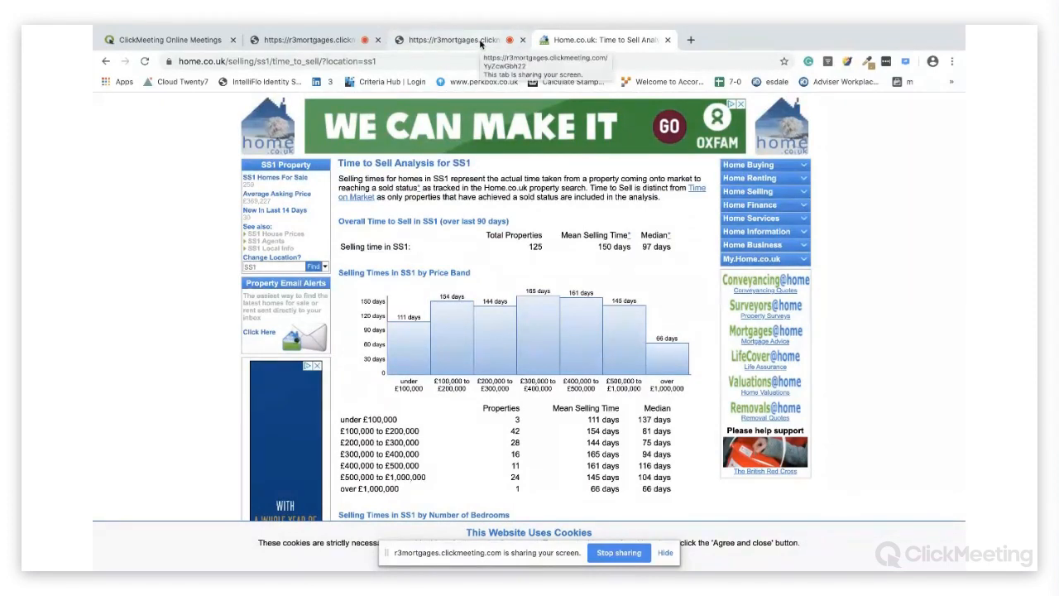
mouse_move(430, 166)
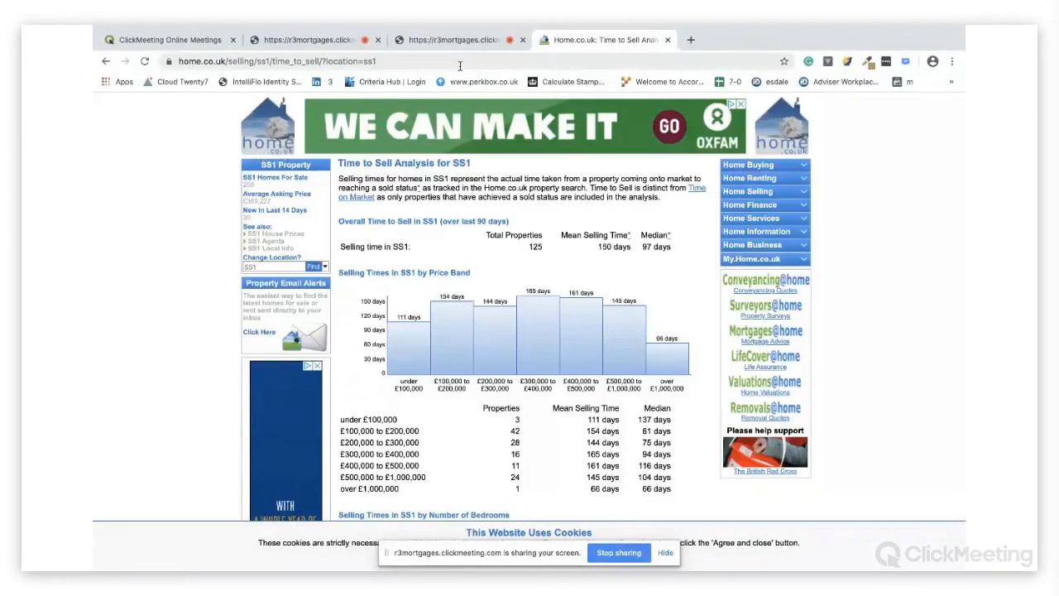
mouse_move(470, 110)
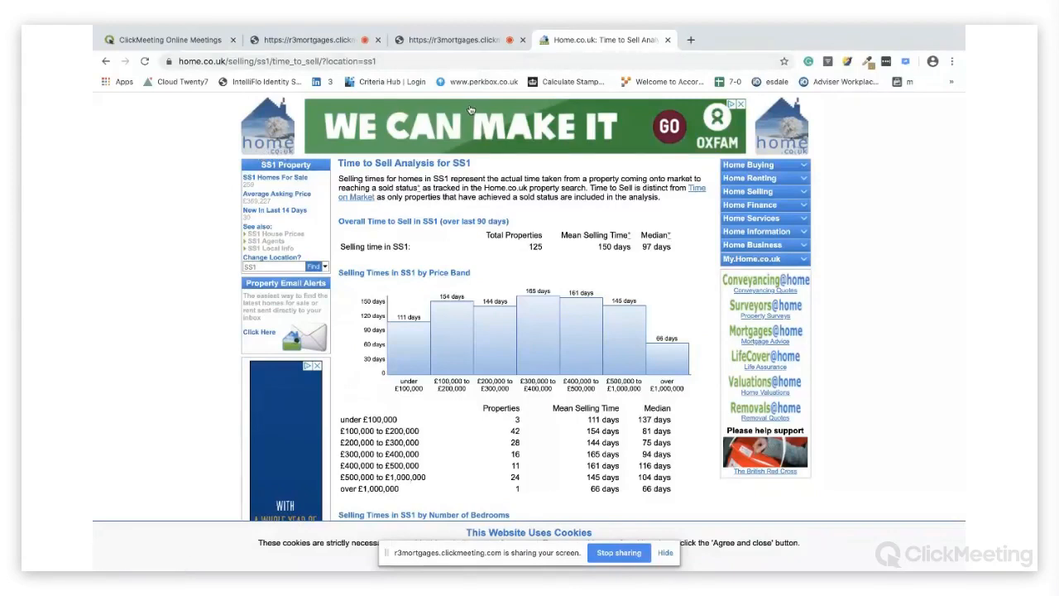